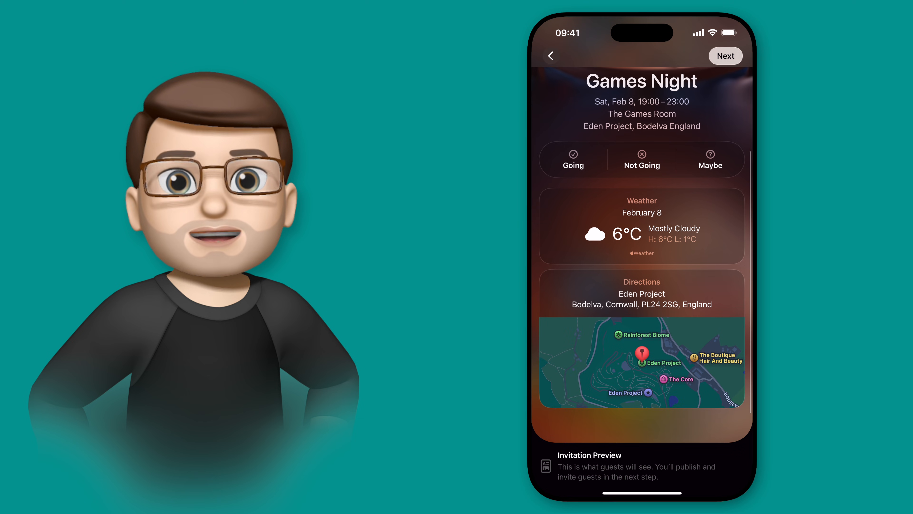
Move past the Games Night preview with Next so the invitation is published and invite options appear
scroll(down, 3)
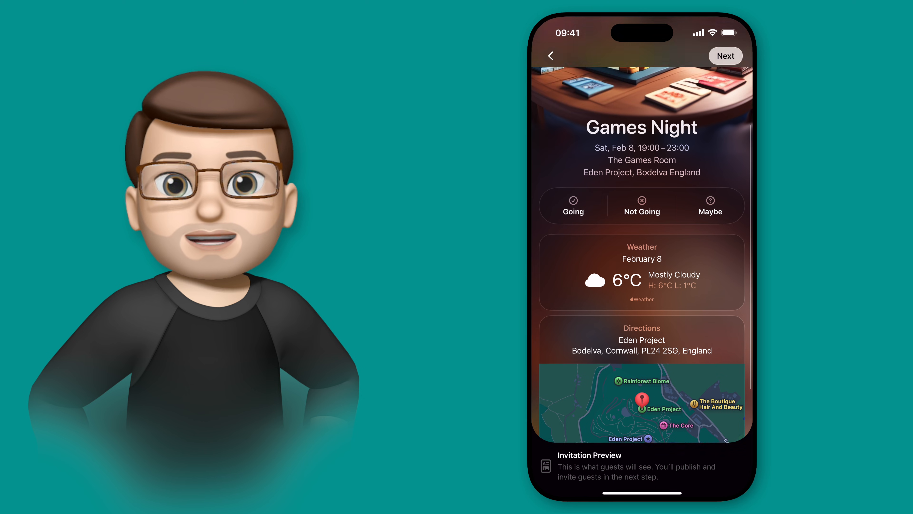
scroll(down, 3)
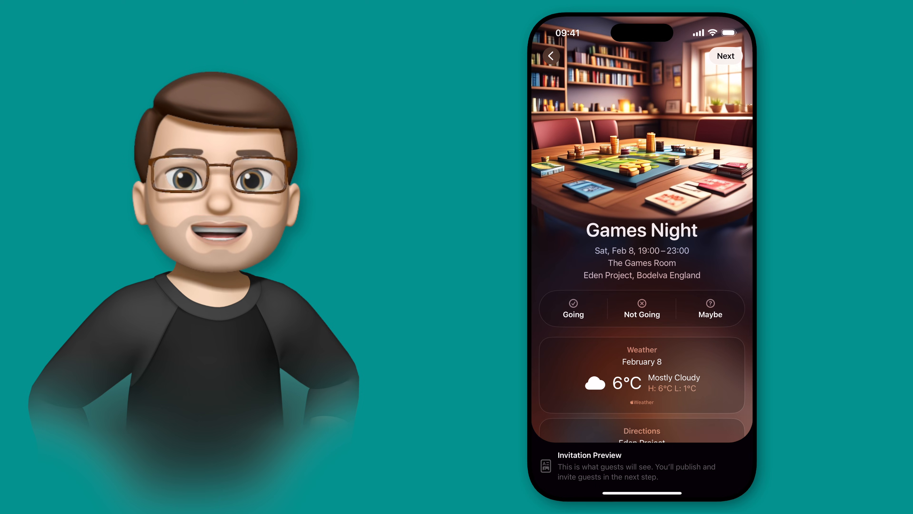
click(725, 56)
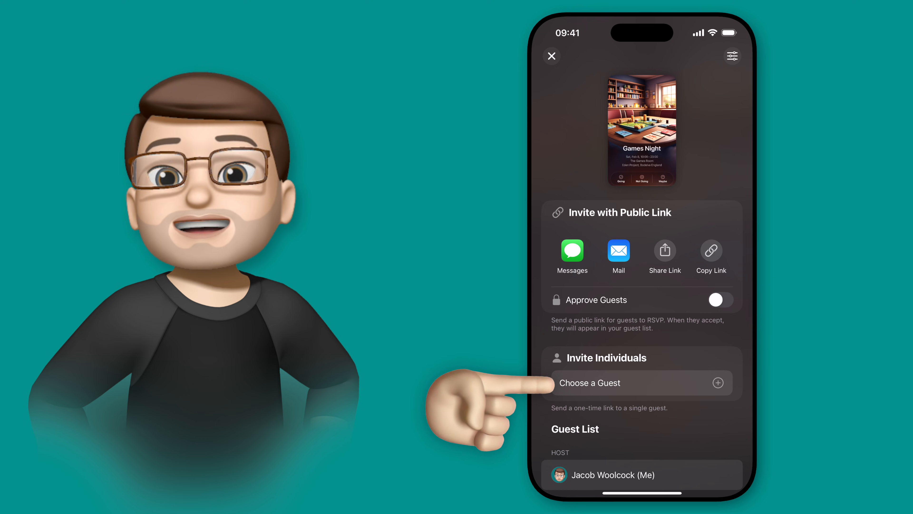
Pick the contact matching 'Sapp' as an individual guest to get their unique invitation link
click(590, 382)
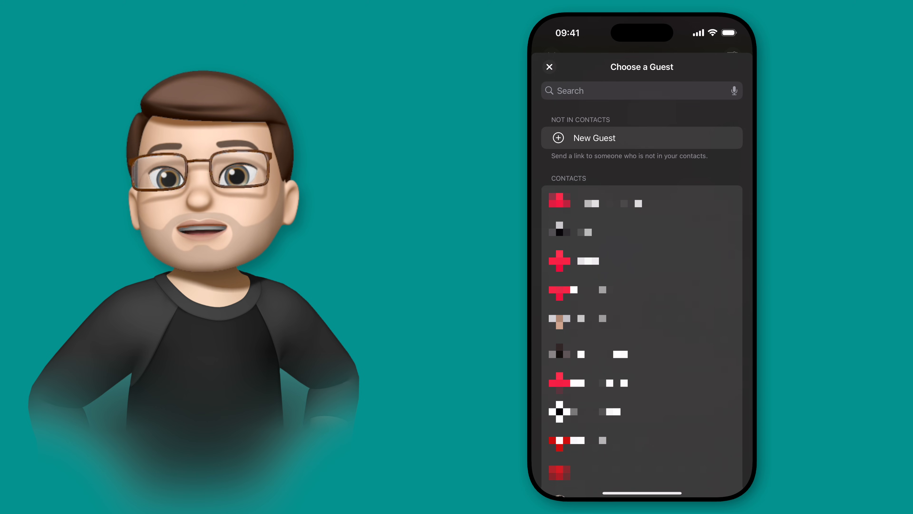
text(Sapphy)
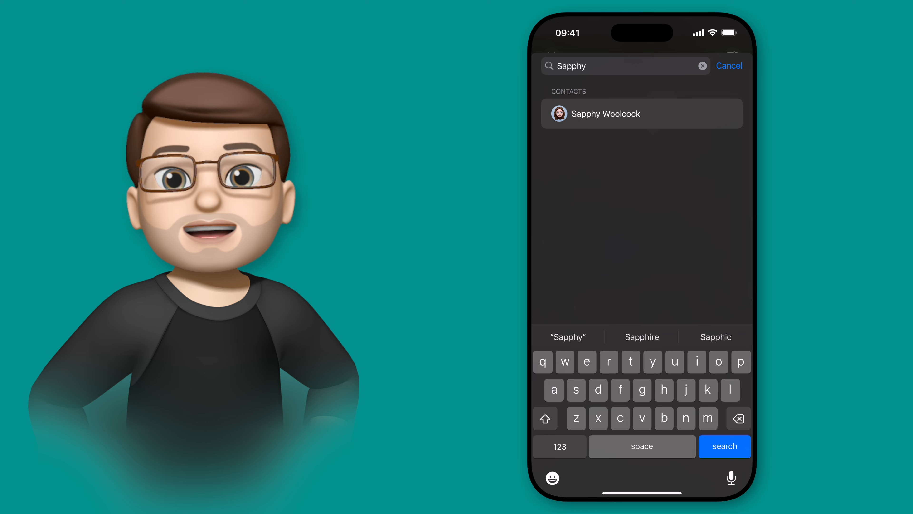
click(606, 114)
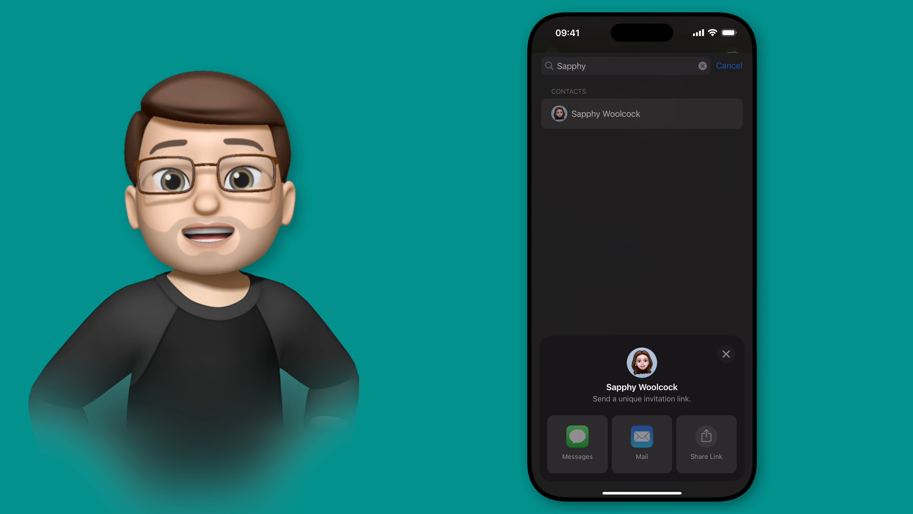
Send Sapphy's unique invitation link as an iMessage via Messages
click(577, 442)
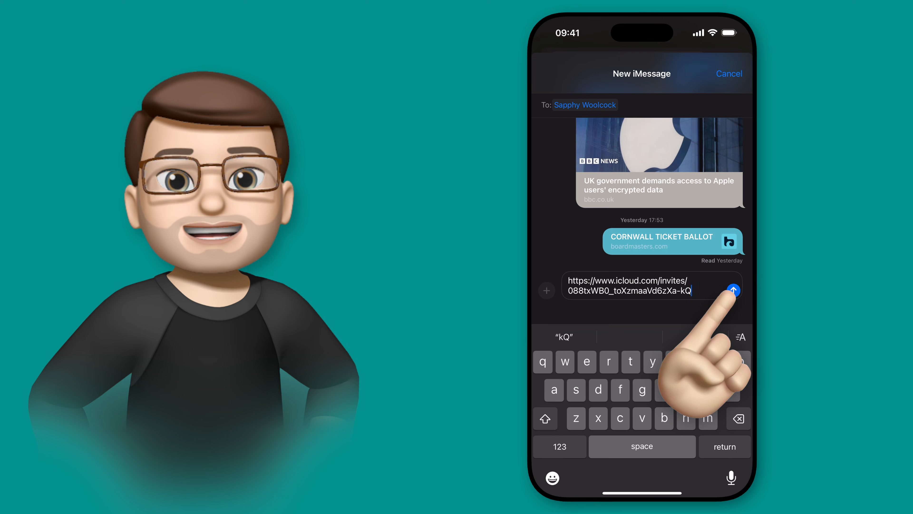
click(732, 289)
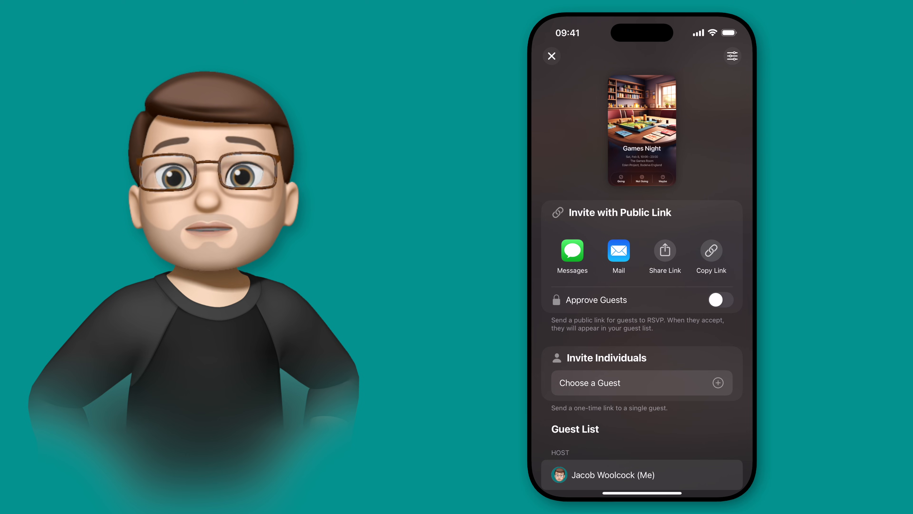
Switch on Approve Guests for the Games Night public link
click(718, 300)
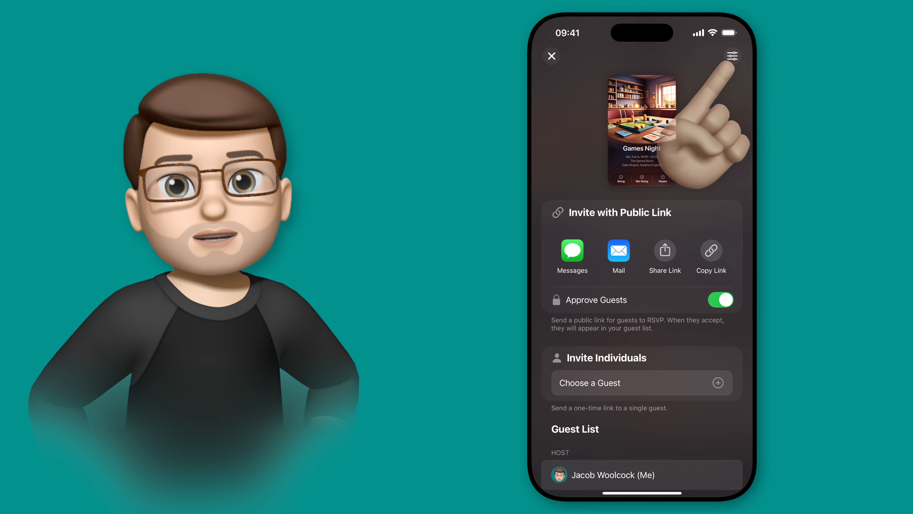
In event settings allow +2 additional guests, enter 'A board ga' as background image description, and finish with Done
click(732, 55)
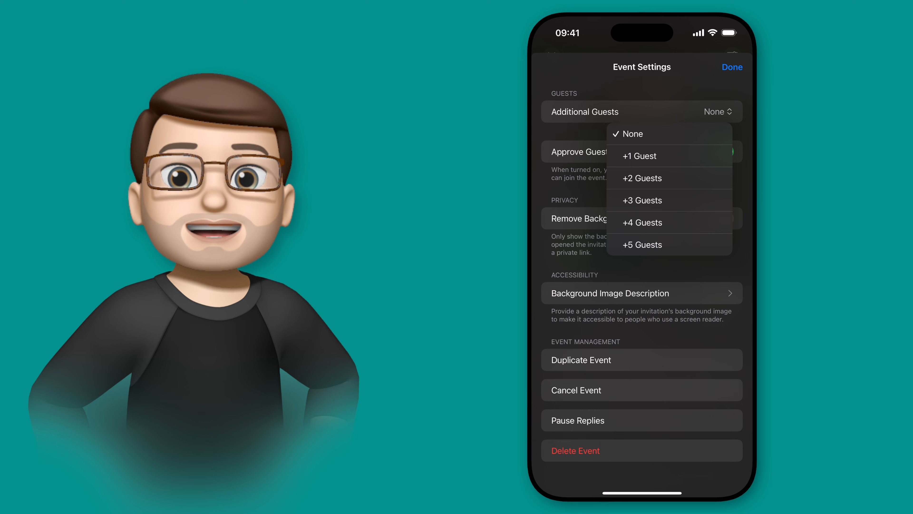
click(643, 177)
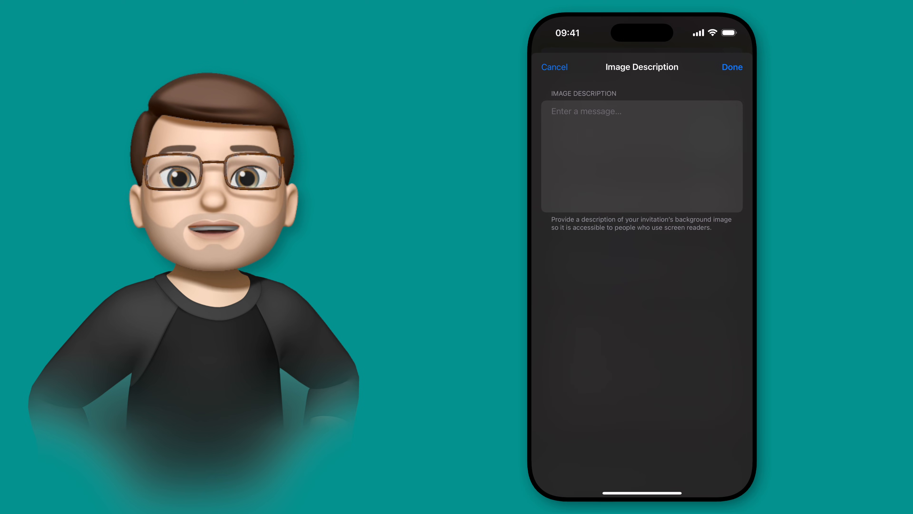
text(A board ga)
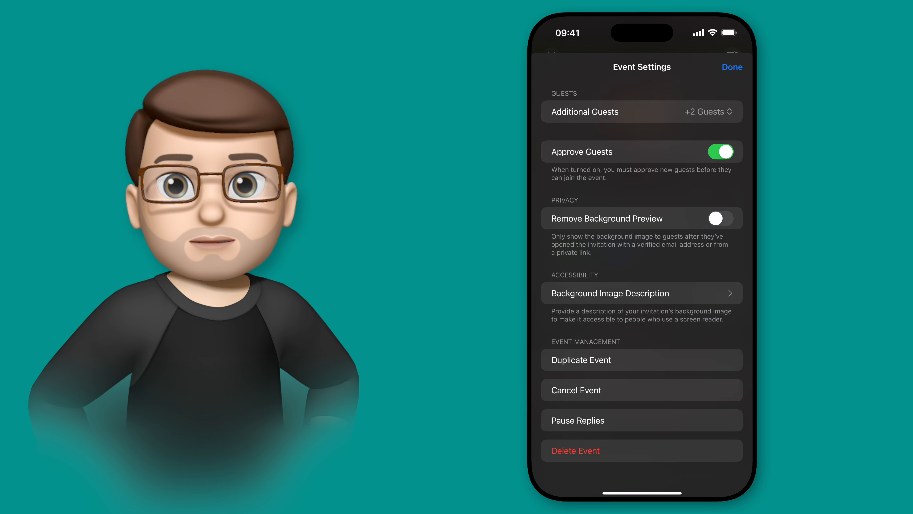
click(732, 67)
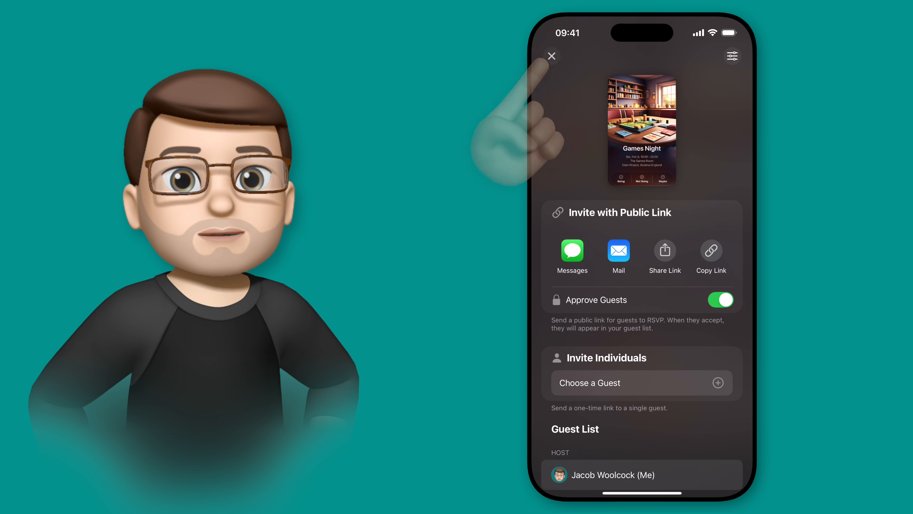
Leave the invite screen and open the 3 Going card to view Sapphy going with +2 and their RSVP
click(550, 56)
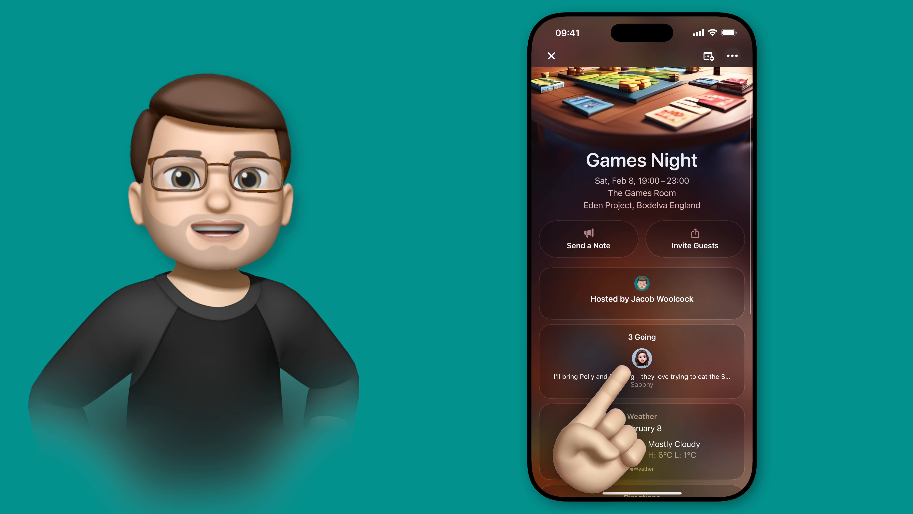
click(642, 360)
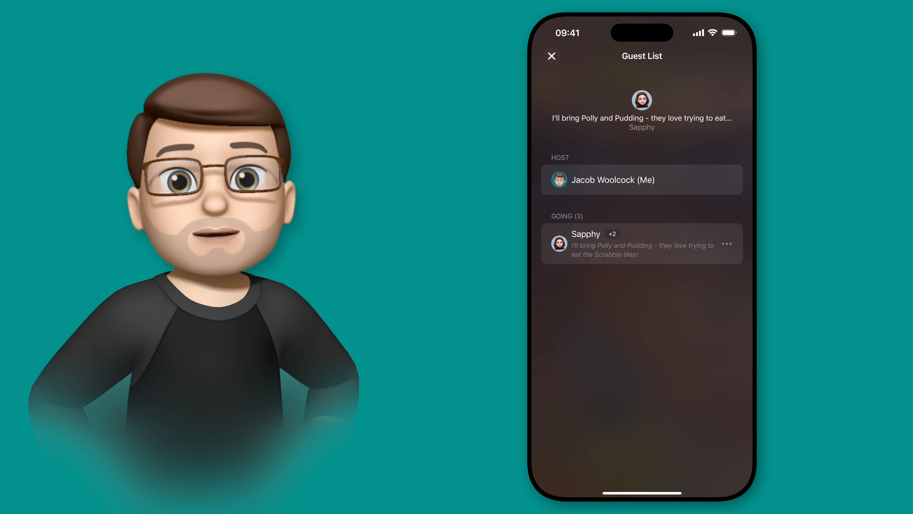
Dismiss the guest list to land back on the Games Night event page showing three going
click(726, 243)
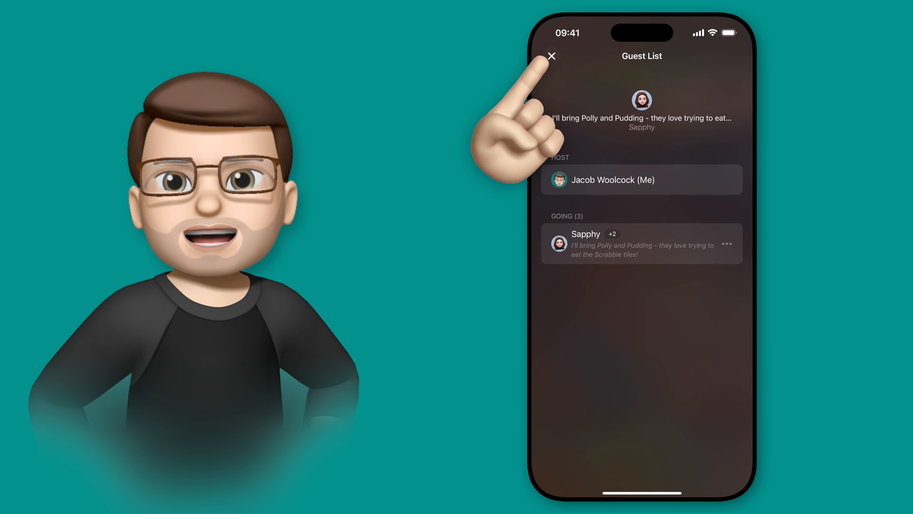
click(551, 56)
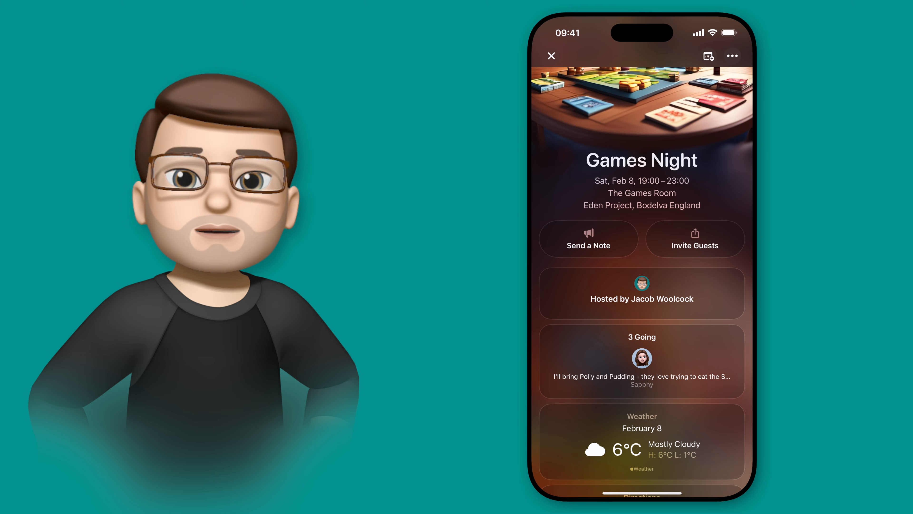